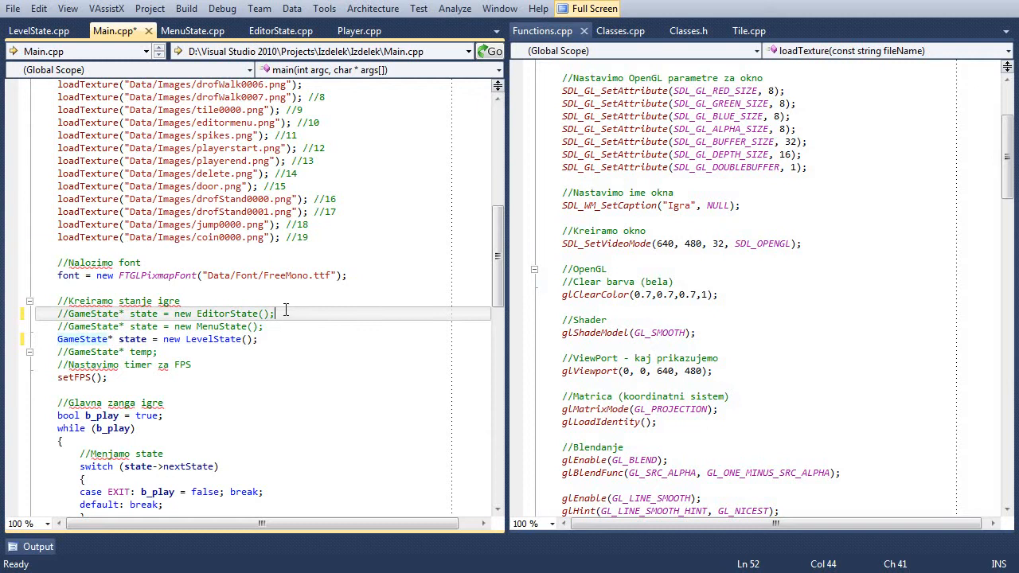
pyautogui.moveTo(322, 173)
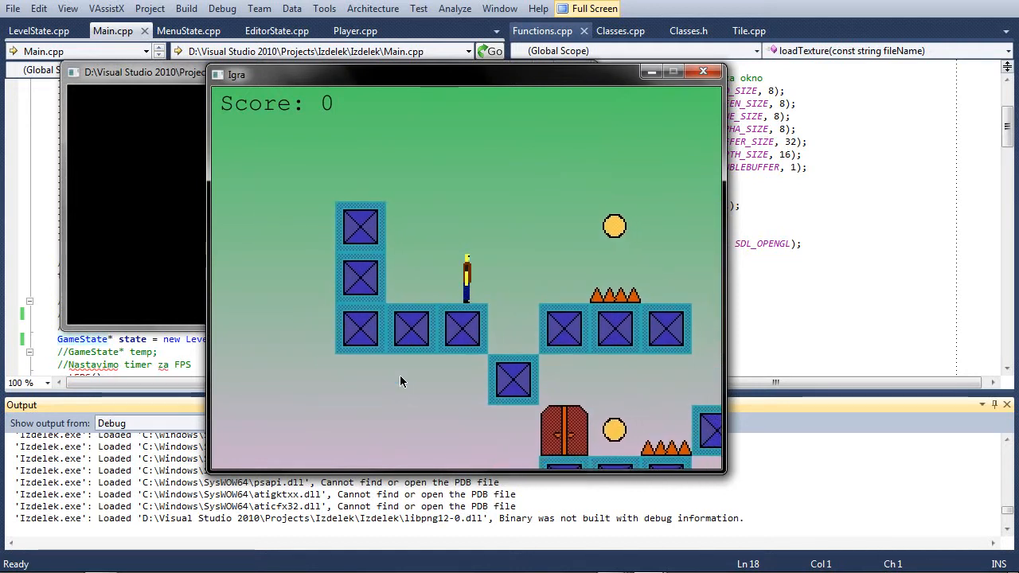
pyautogui.moveTo(469, 77)
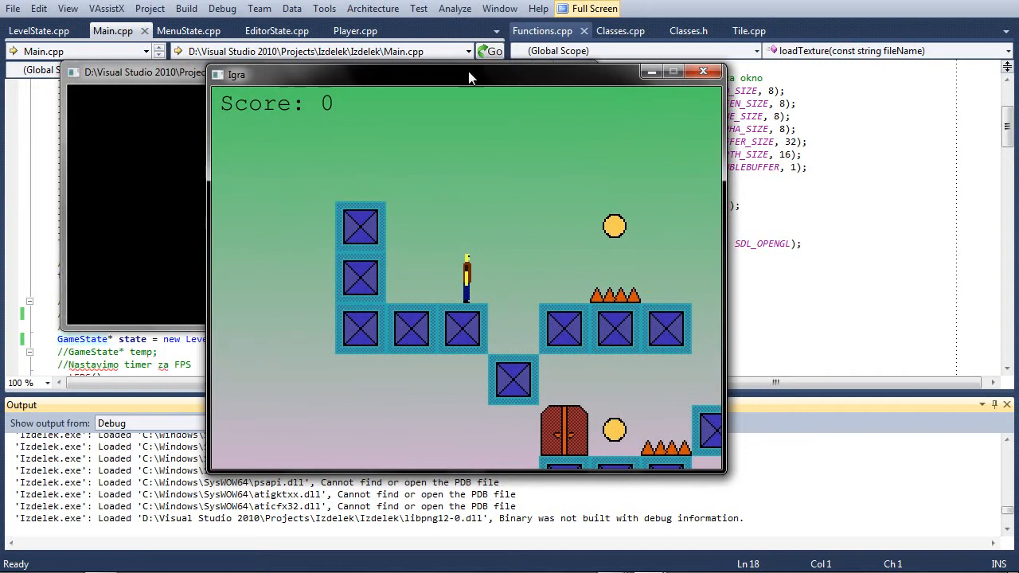
# Move the Igra game window aside before playing across the crate platforms to score 30.
pyautogui.moveTo(470, 75); pyautogui.dragTo(528, 65)
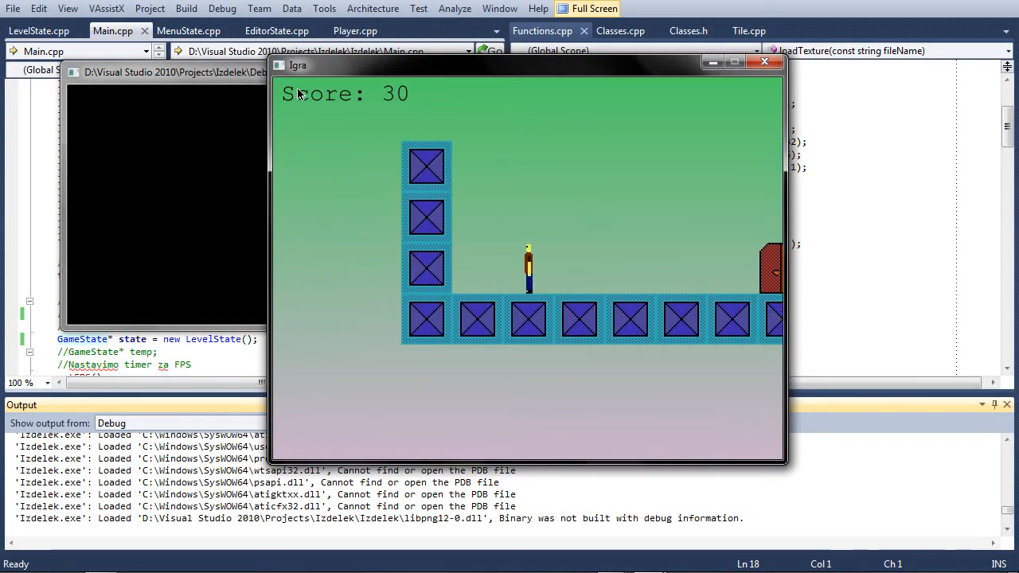
pyautogui.moveTo(331, 384)
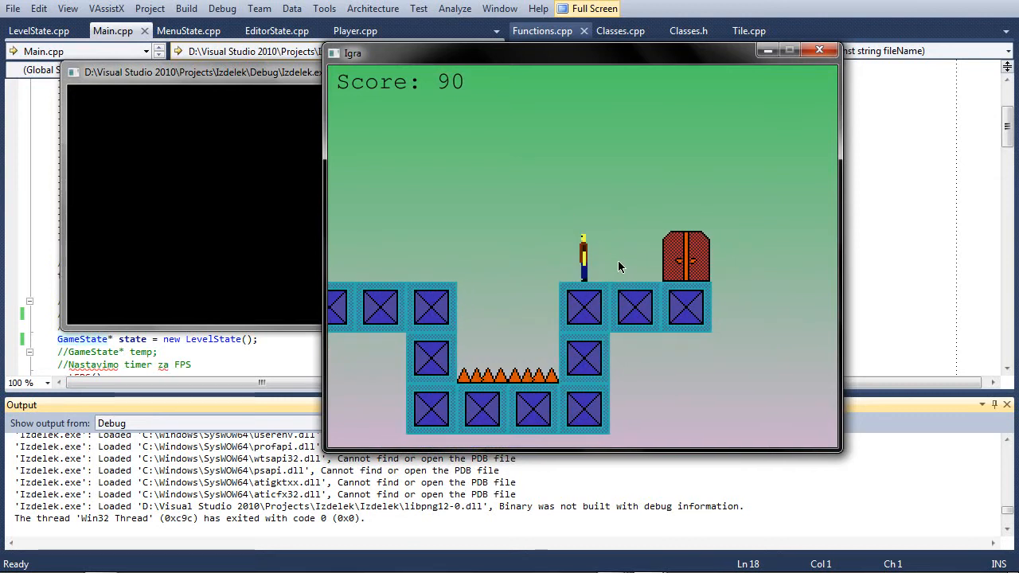
pyautogui.moveTo(538, 188)
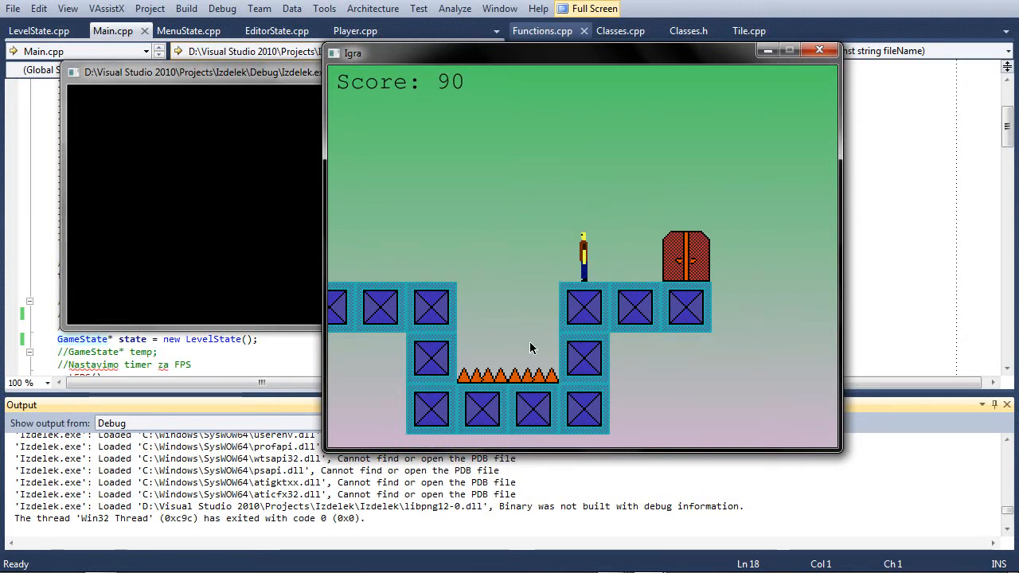
pyautogui.moveTo(500, 210)
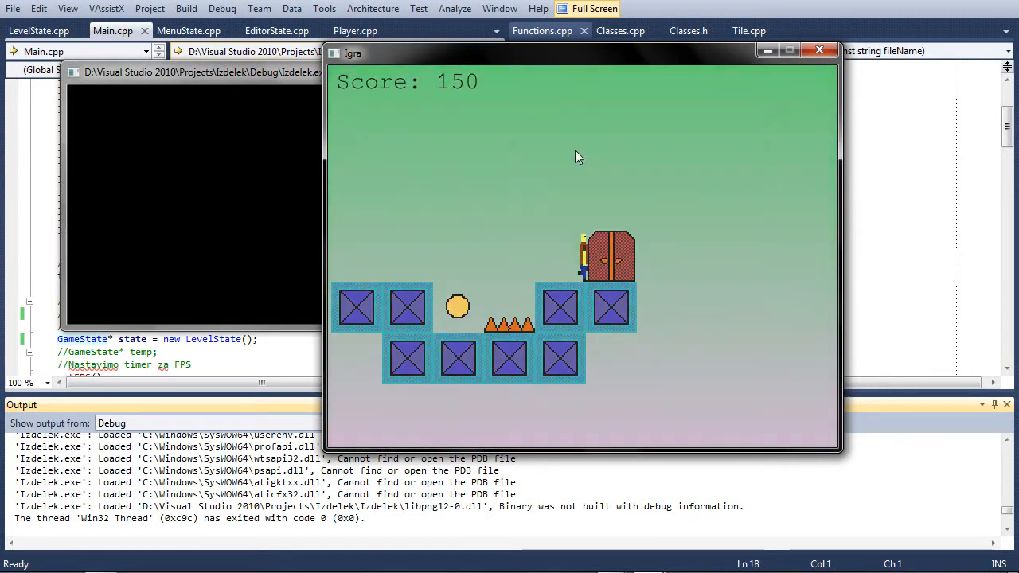
pyautogui.moveTo(560, 270)
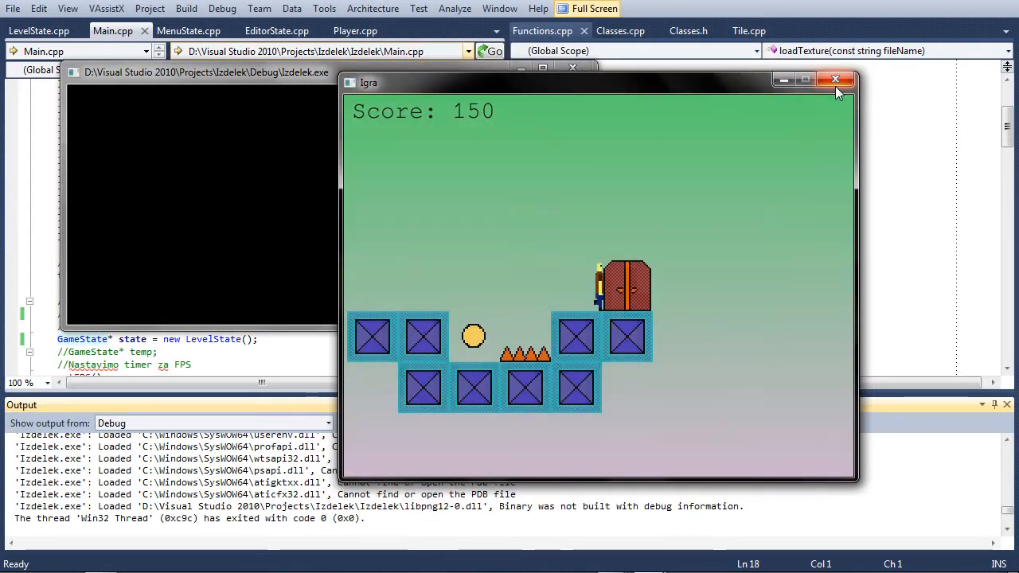
# Close the running game after reaching the door with the score at 150.
pyautogui.click(836, 80)
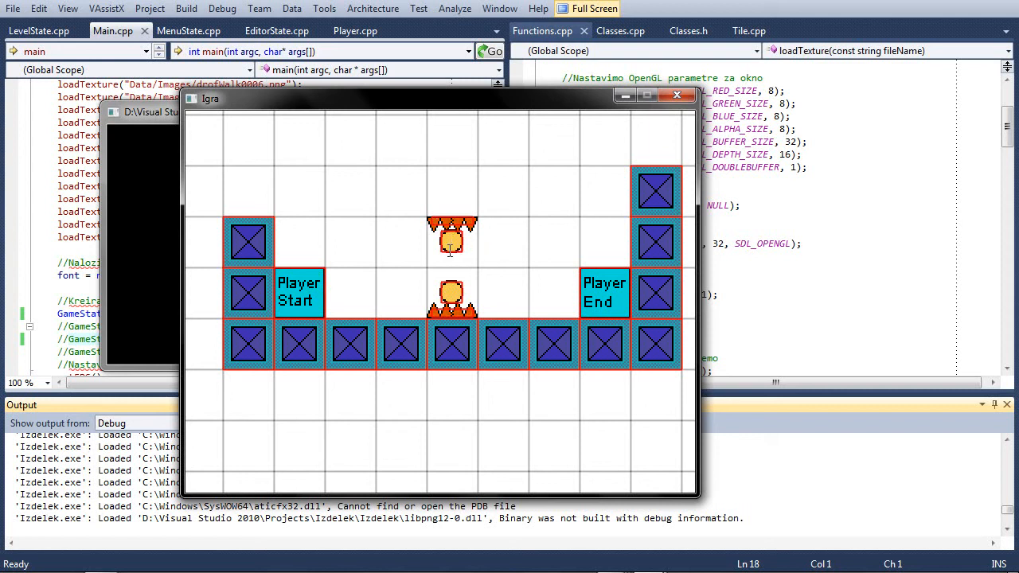
pyautogui.moveTo(452, 274)
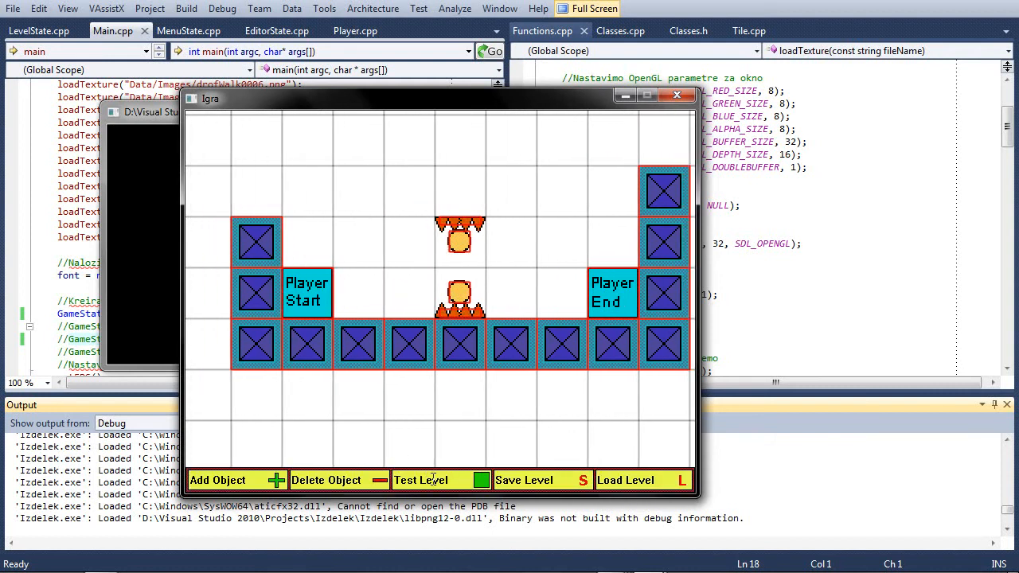
# Load the saved level into the editor: a crate floor with Player Start and Player End pillars.
pyautogui.click(420, 481)
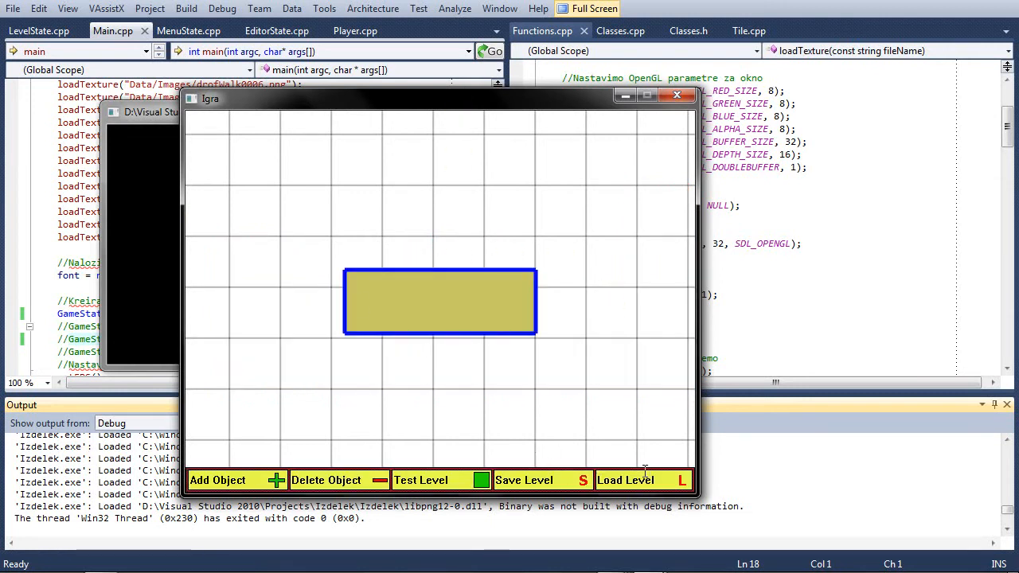
pyautogui.click(626, 481)
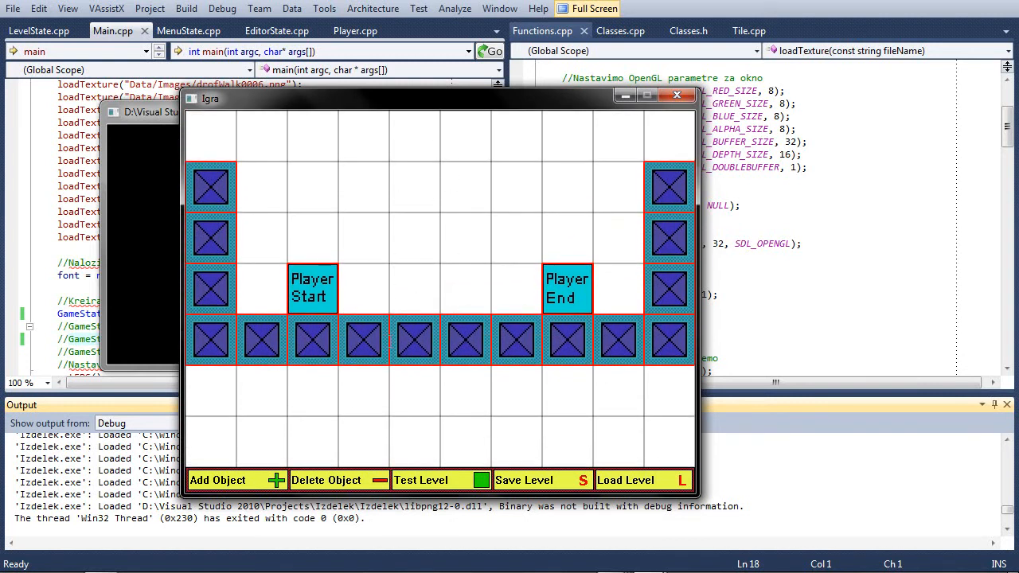
pyautogui.moveTo(569, 387)
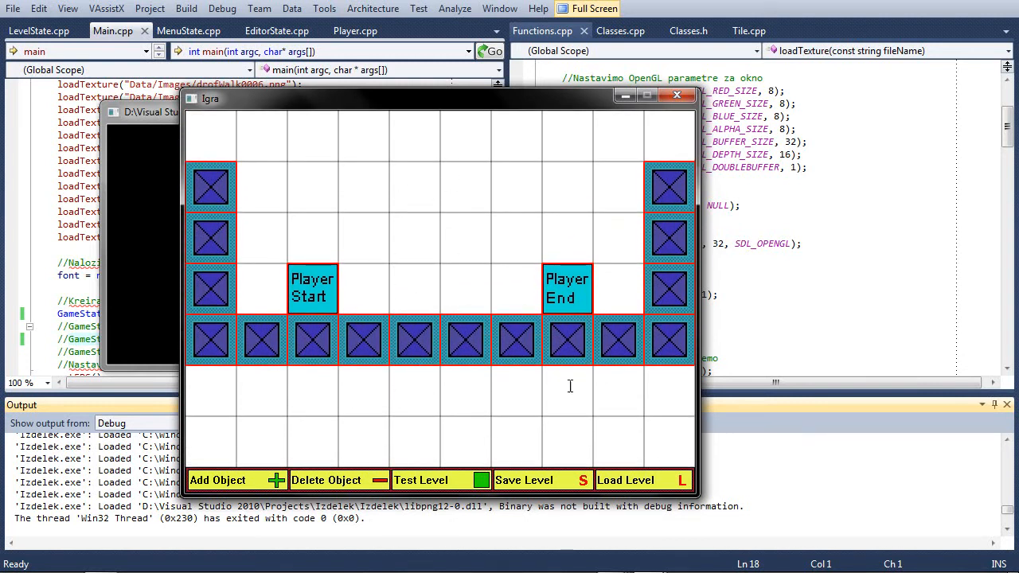
pyautogui.moveTo(476, 242)
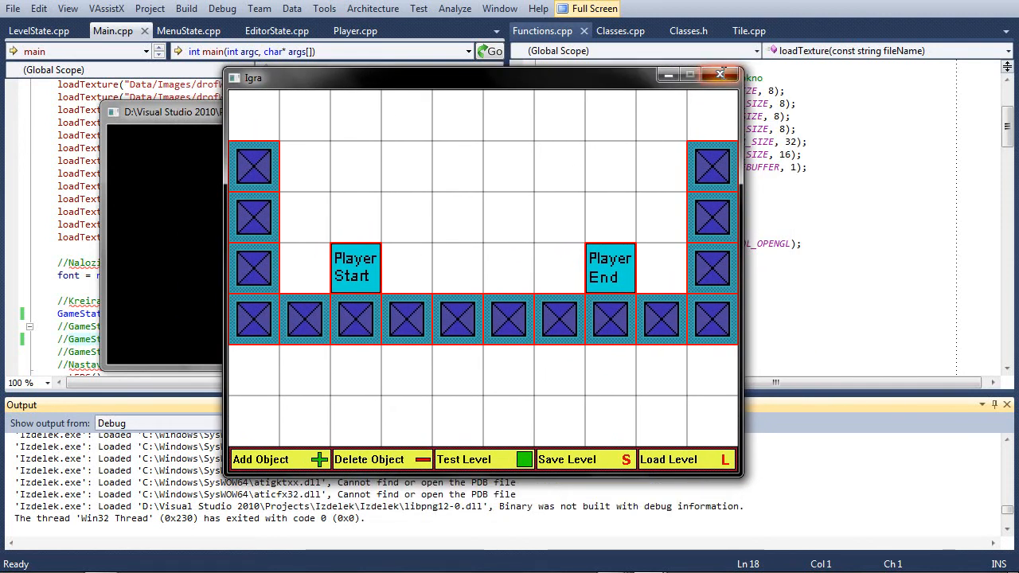
# Close the level editor and review the OpenGL setup code in Functions.cpp.
pyautogui.click(720, 75)
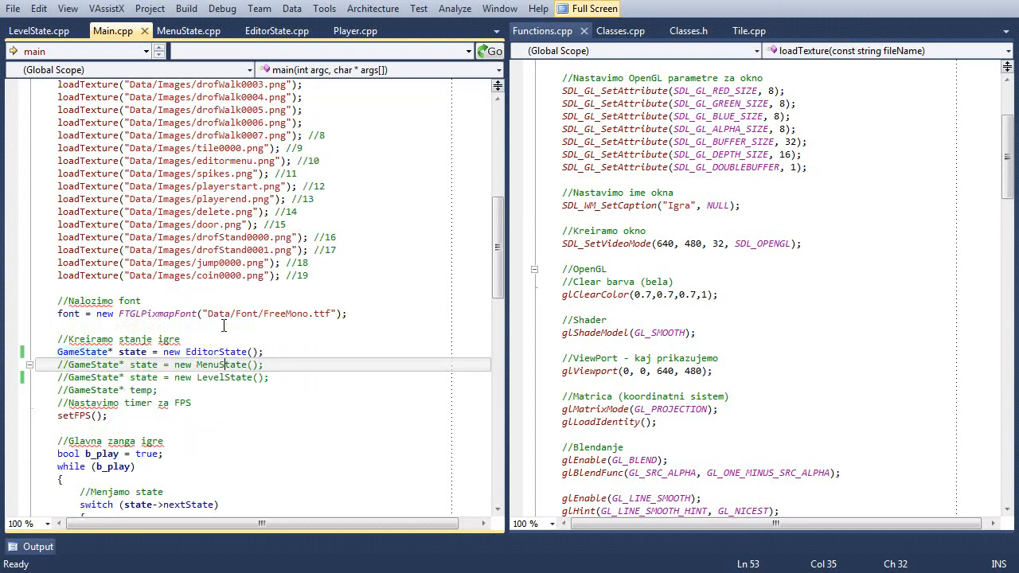
pyautogui.scroll(-3)
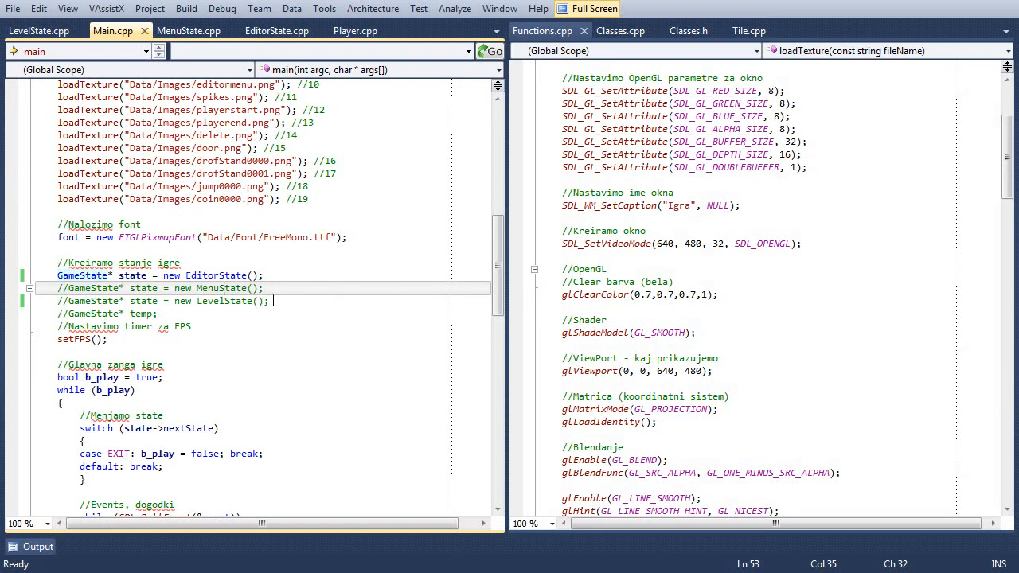
pyautogui.click(57, 263)
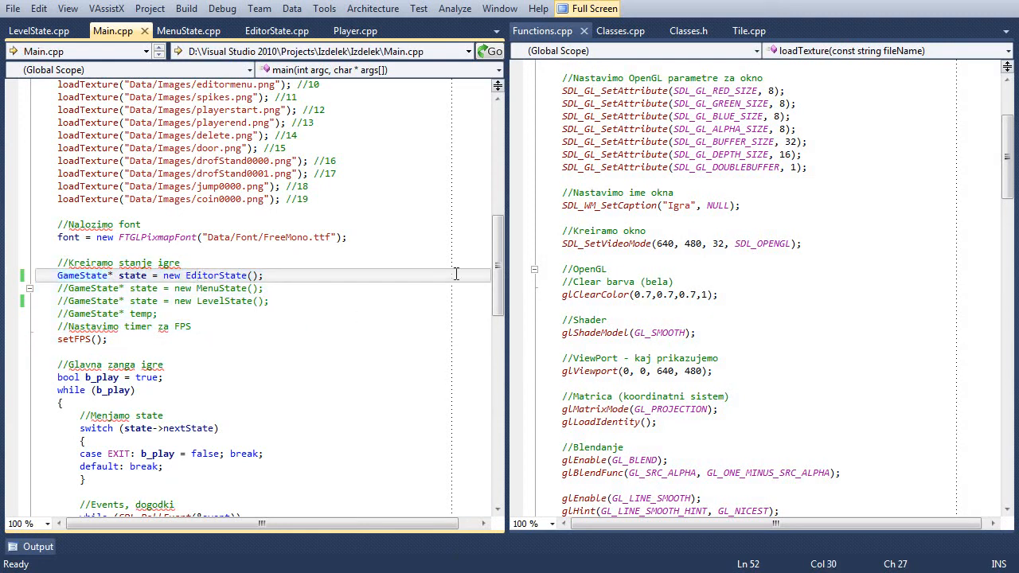
pyautogui.click(194, 275)
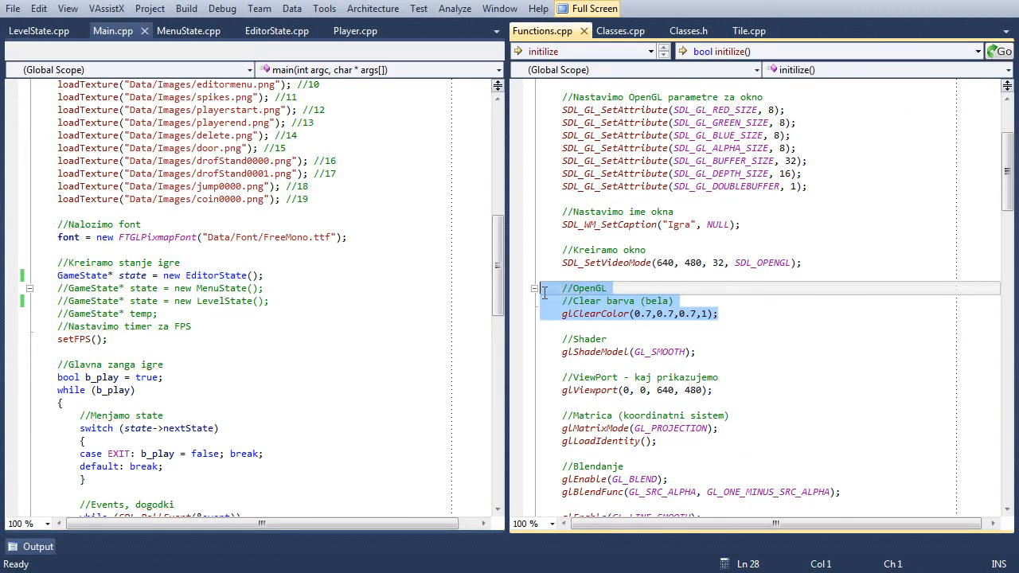
# Edit Main.cpp's 'Kreiramo stanje igre' lines so only the EditorState line stays active.
pyautogui.click(565, 314)
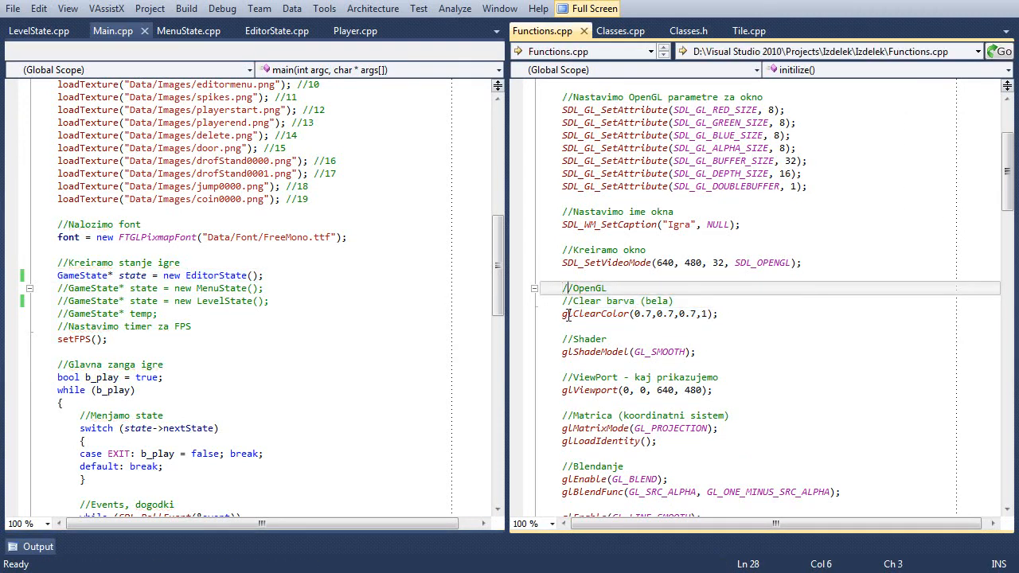
pyautogui.scroll(3)
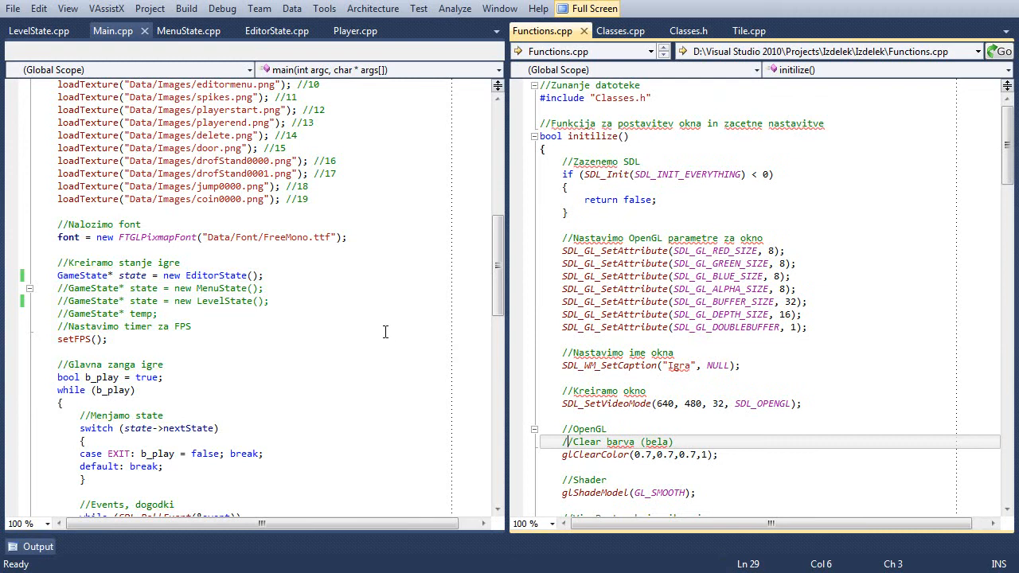
pyautogui.click(111, 30)
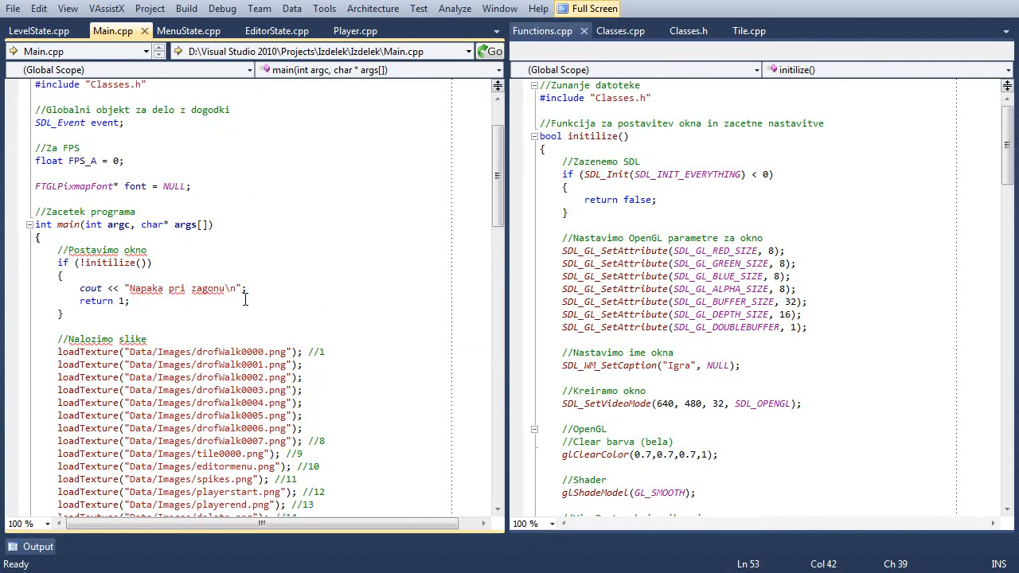
pyautogui.scroll(-3)
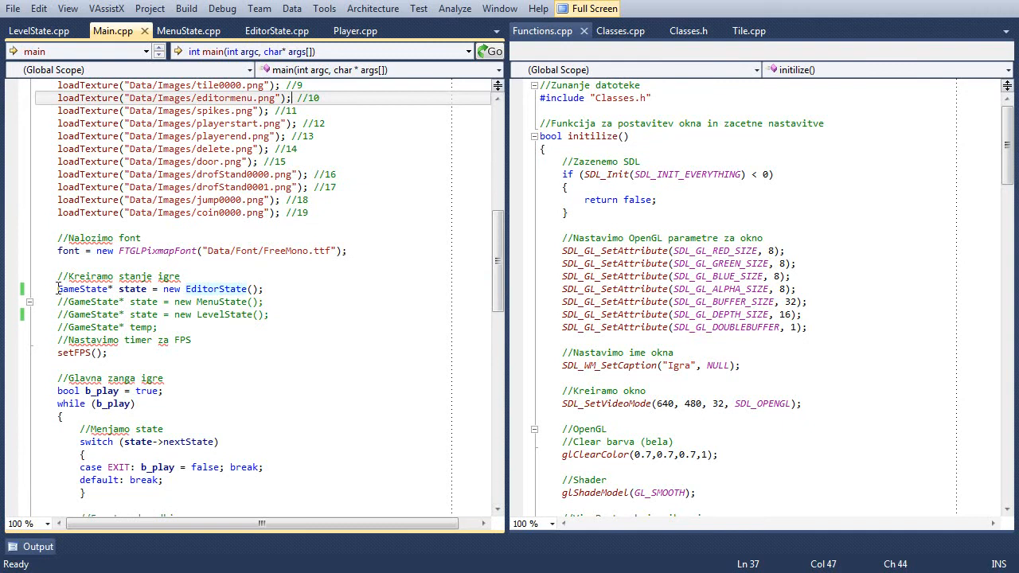
pyautogui.click(60, 290)
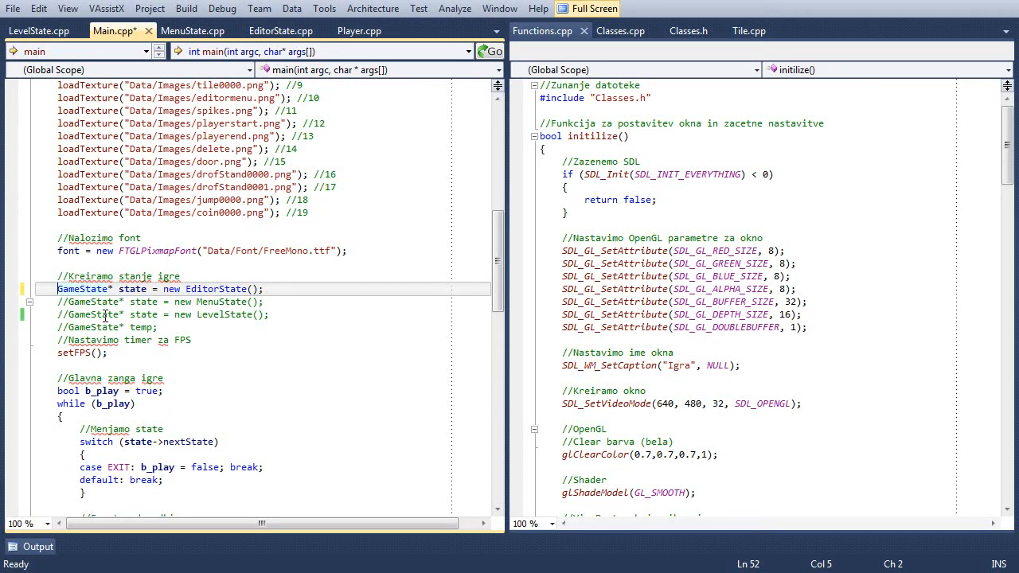
# Save Main.cpp and review the loadTexture lines for the door, stand and jump images.
pyautogui.press('ctrl+s')
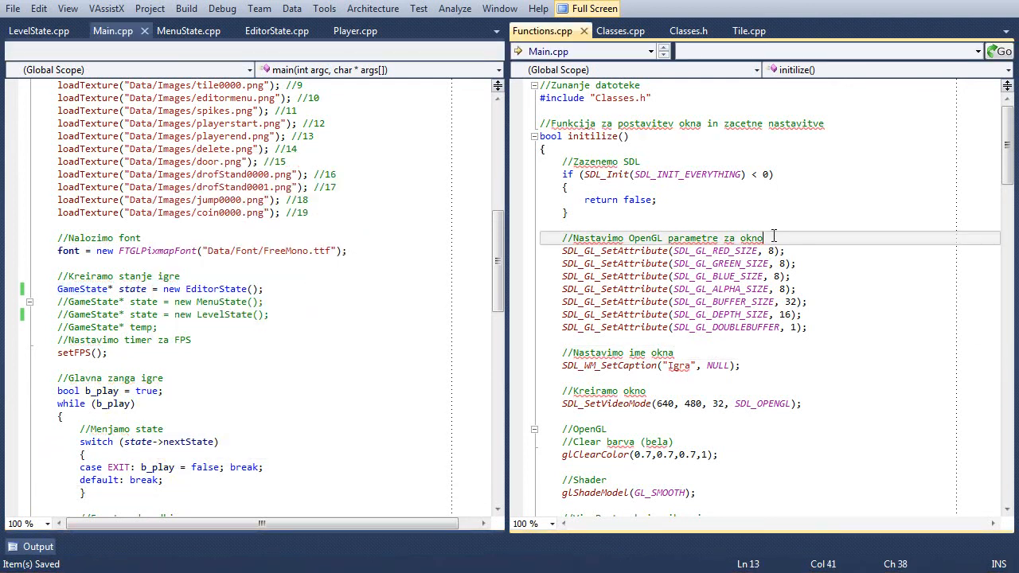
pyautogui.scroll(-3)
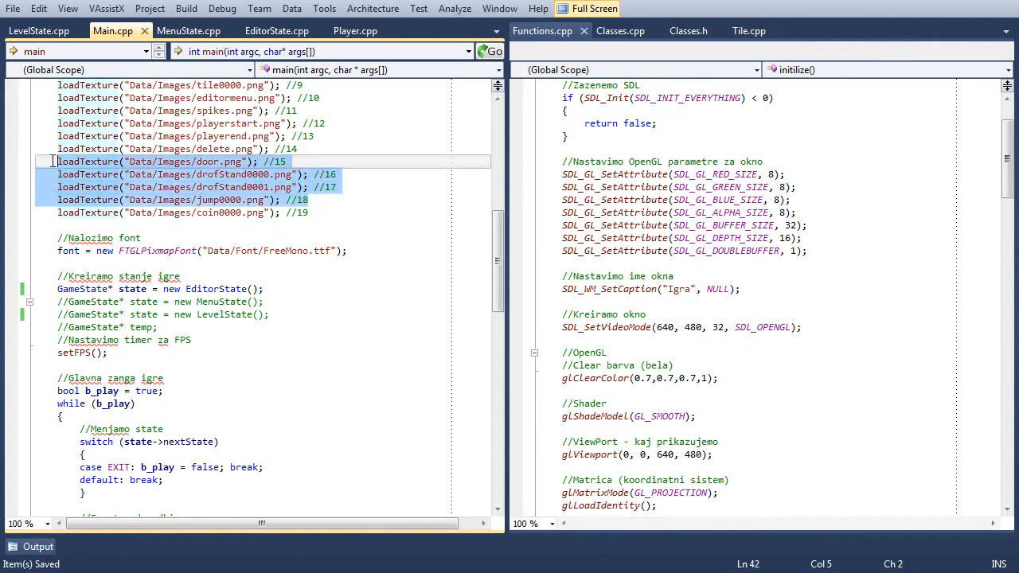
pyautogui.rightClick(89, 137)
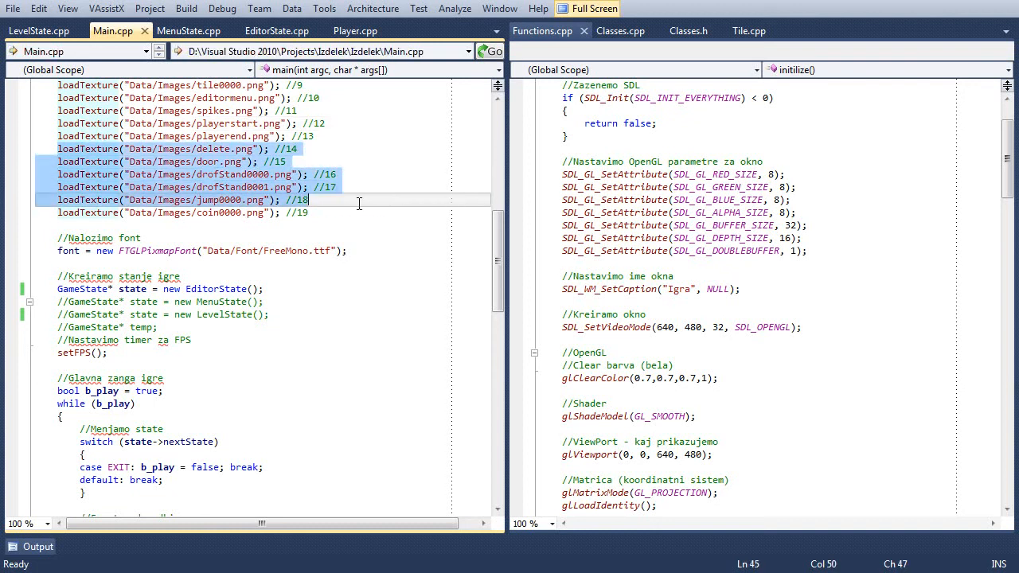
pyautogui.scroll(3)
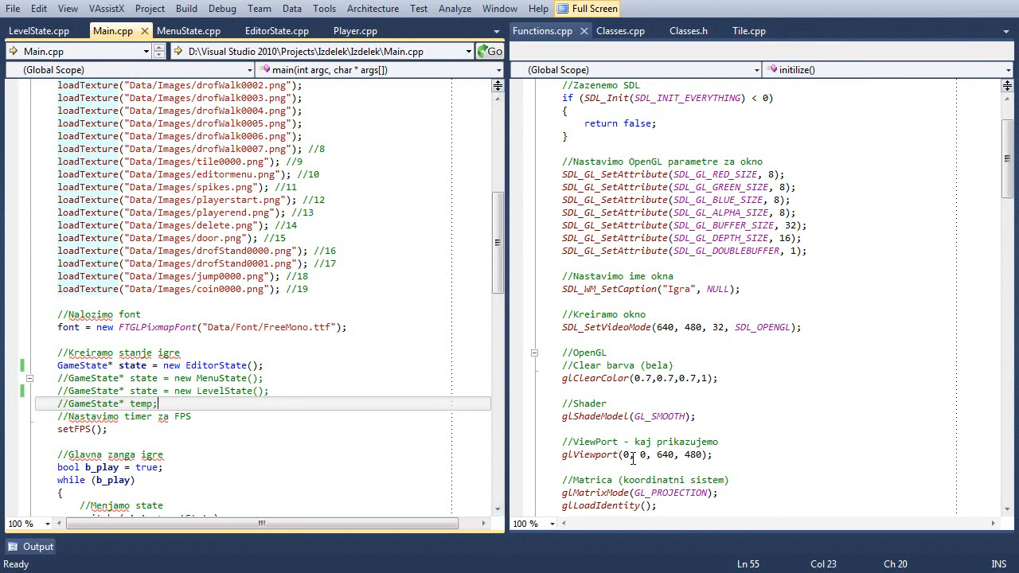
pyautogui.click(344, 328)
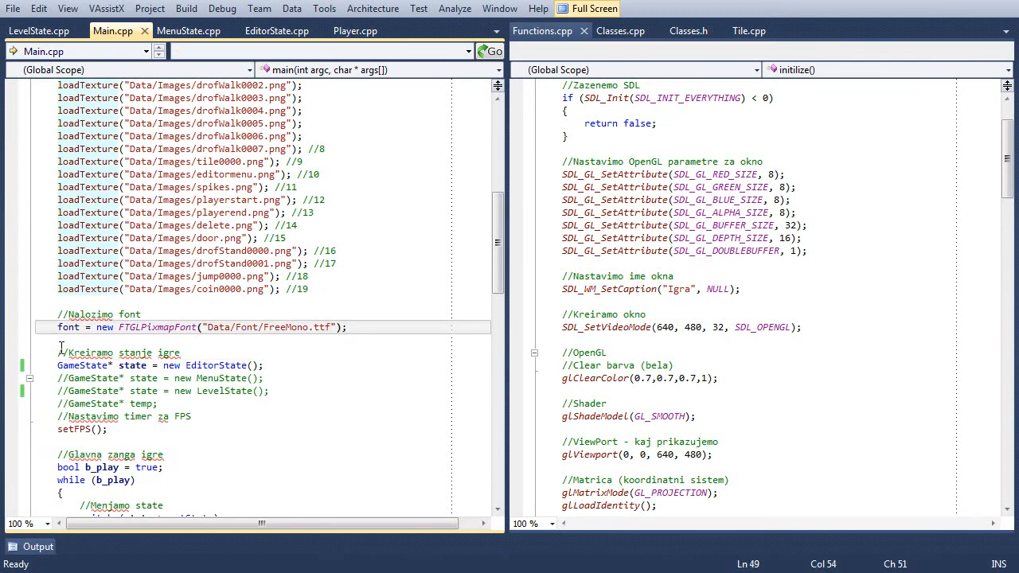
# Build and run the project with F5, then centre the Igra window showing Score: 30.
pyautogui.click(61, 364)
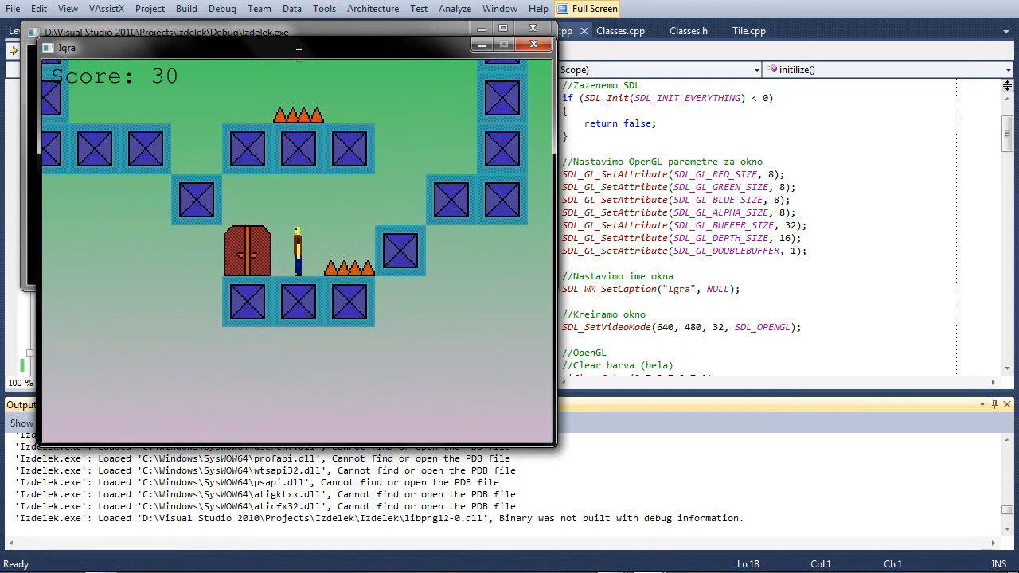
pyautogui.moveTo(299, 48); pyautogui.dragTo(509, 91)
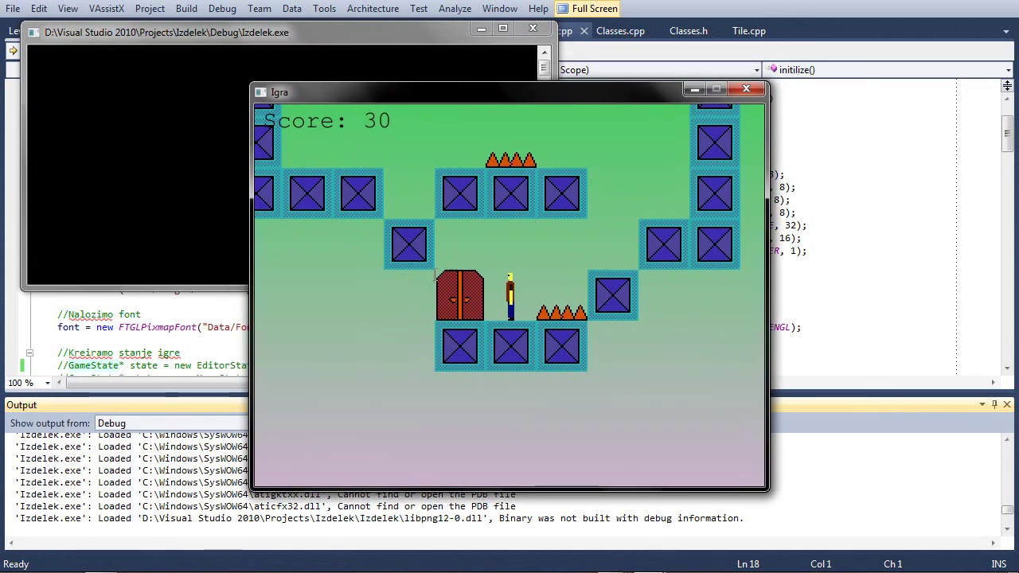